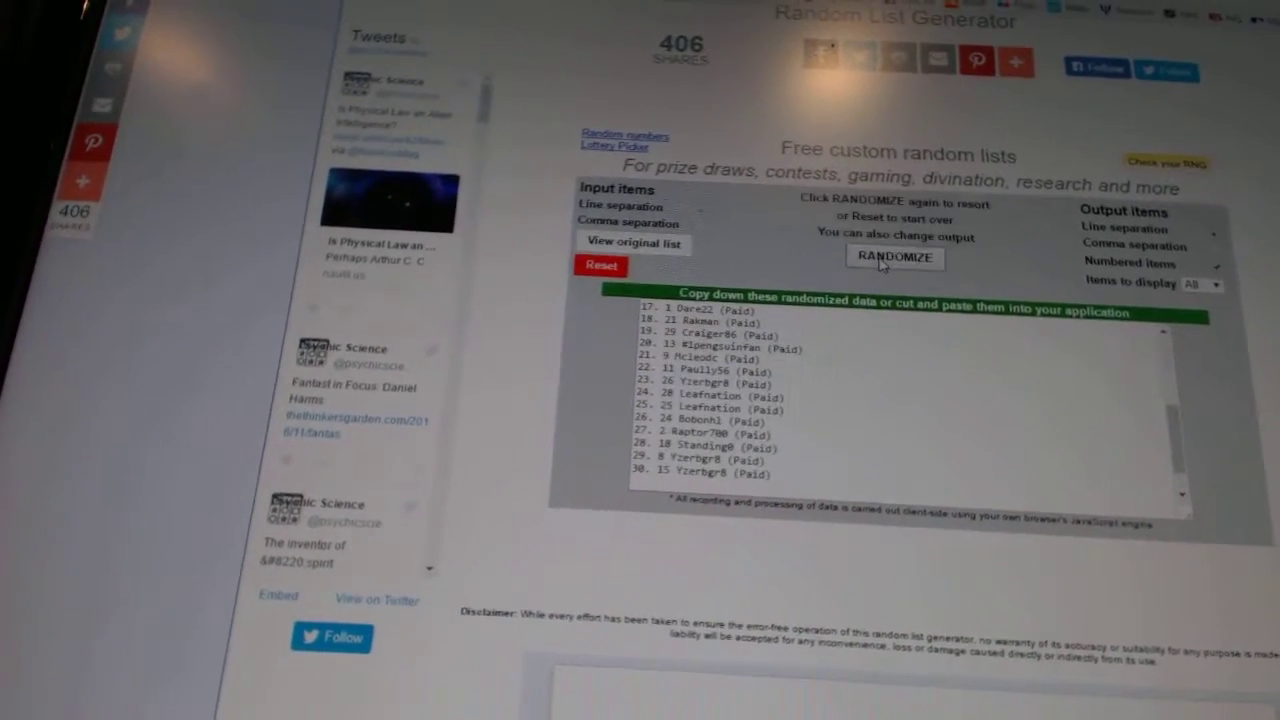
# Randomize the paid entrant names into a fresh numbered order
pyautogui.click(894, 258)
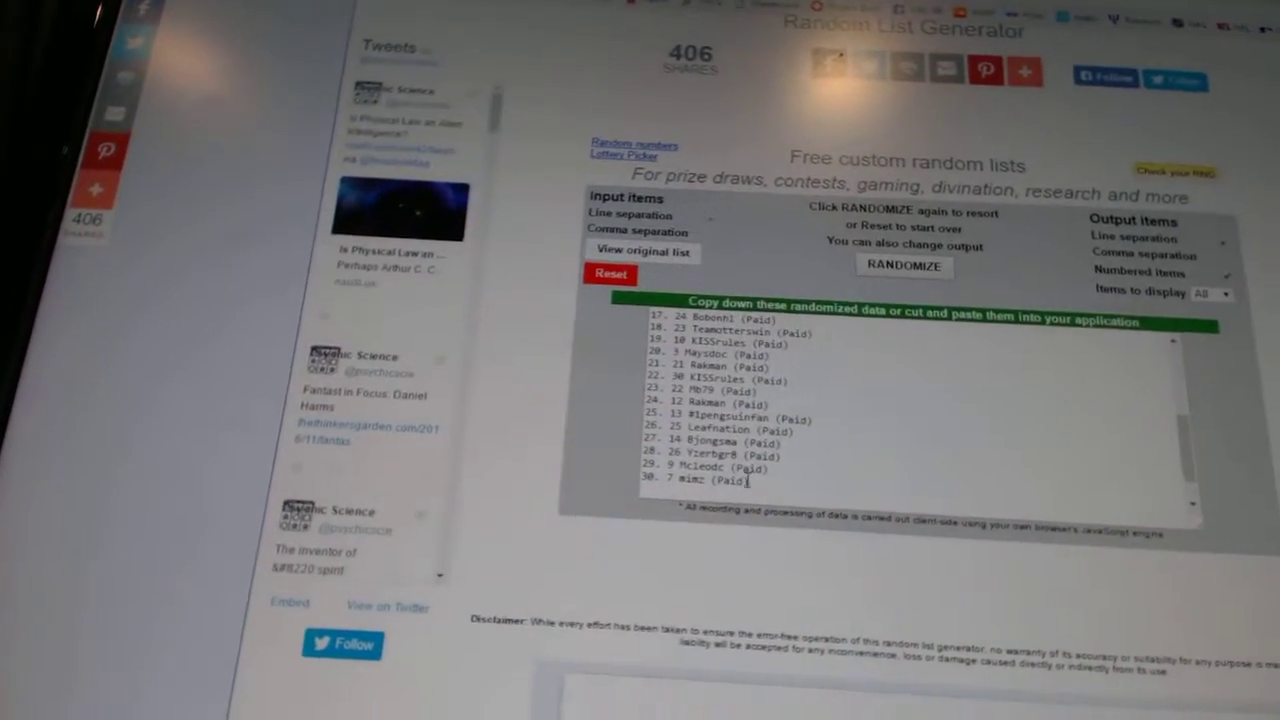